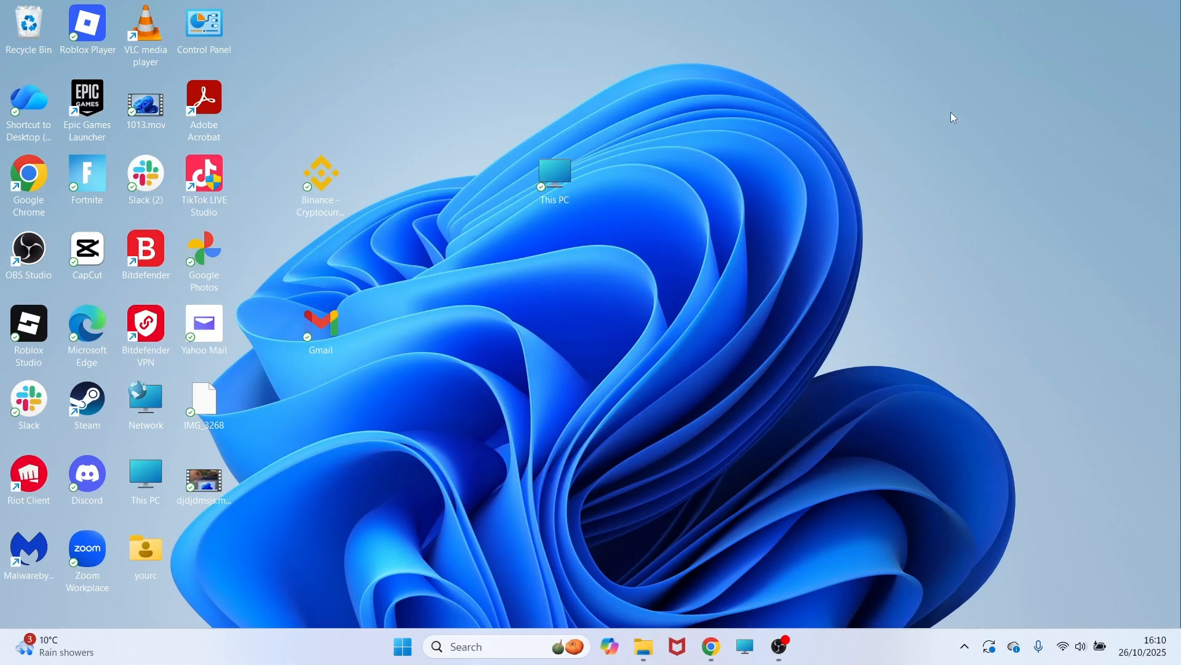
mouse_move(826, 186)
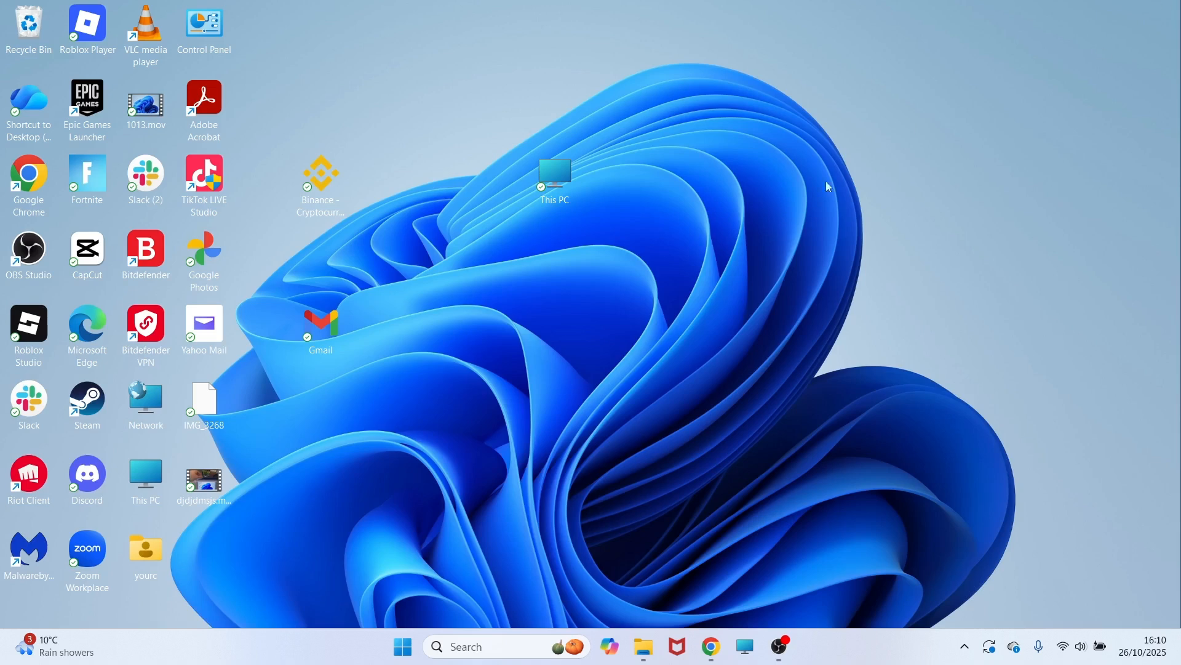
mouse_move(430, 466)
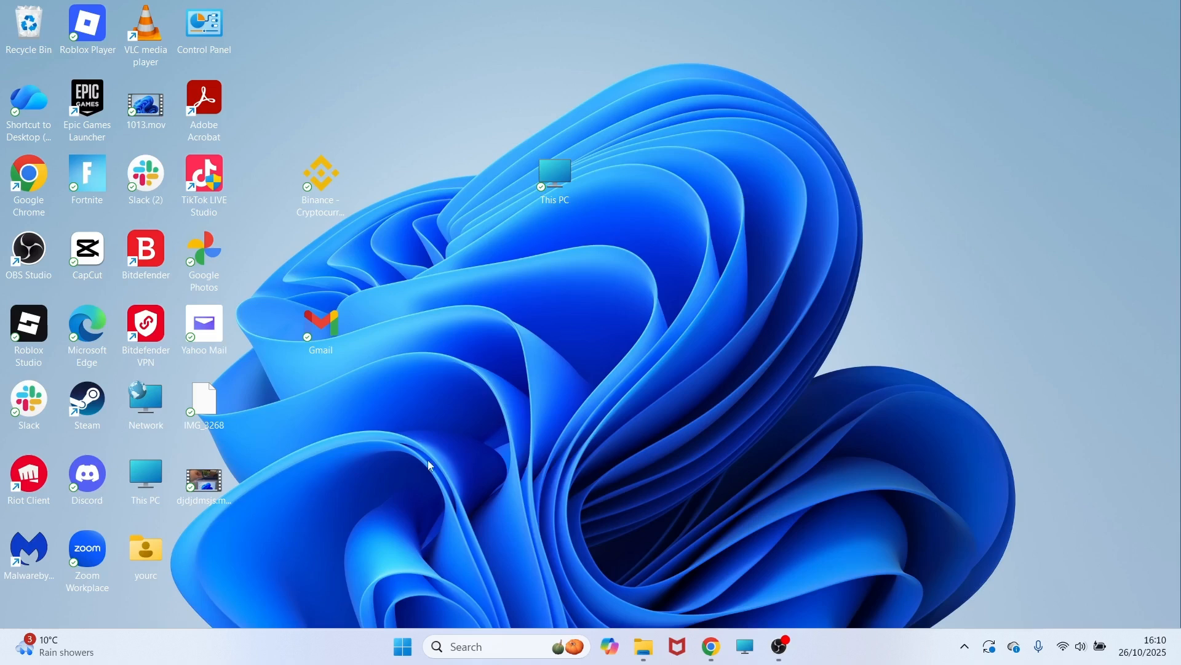
Launch Microsoft Store from Start, search for Snapchat and install it from its store page
click(401, 646)
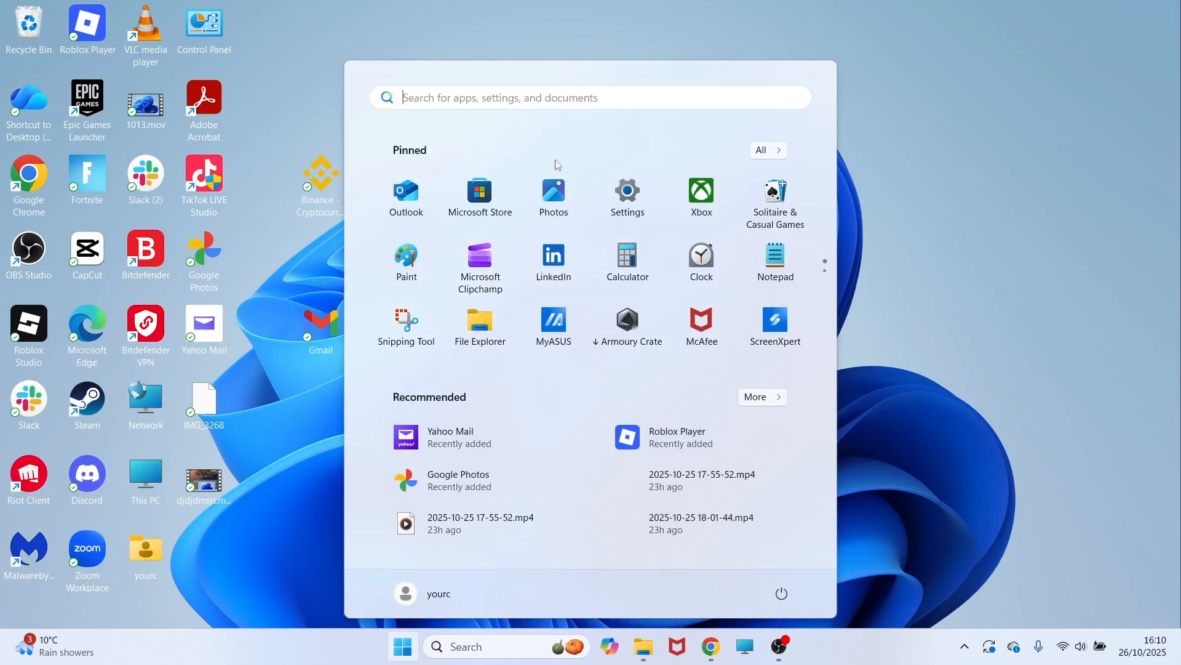
text(microsoft Store)
text(snap)
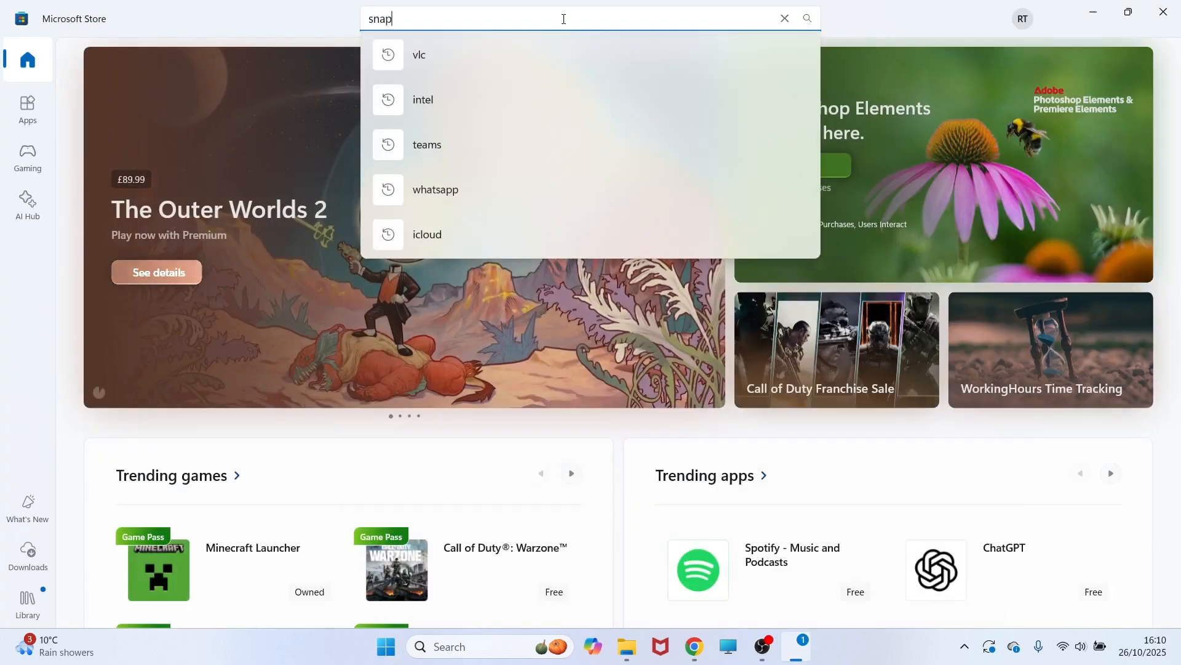
text(chat)
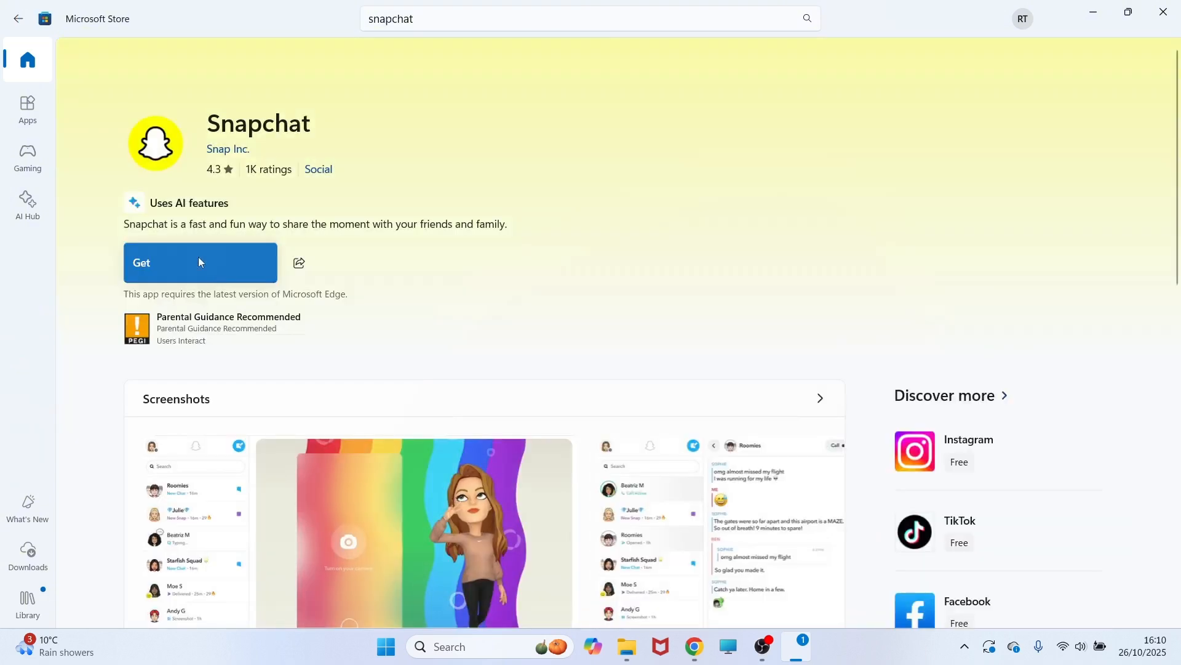
mouse_move(180, 266)
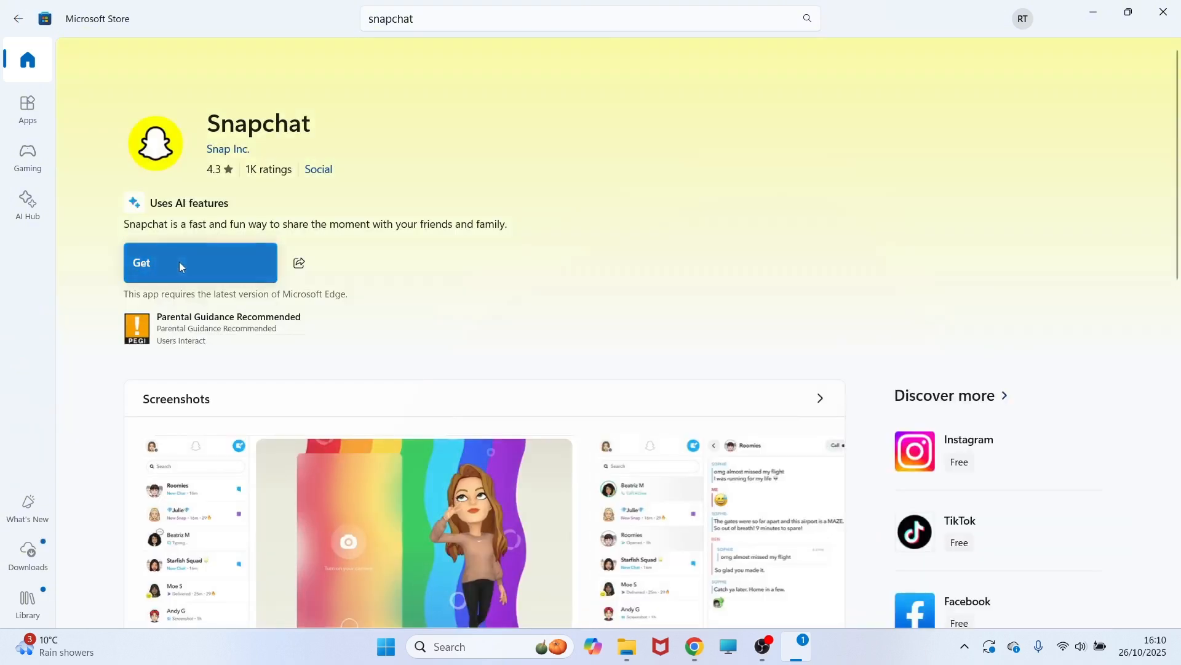
click(199, 262)
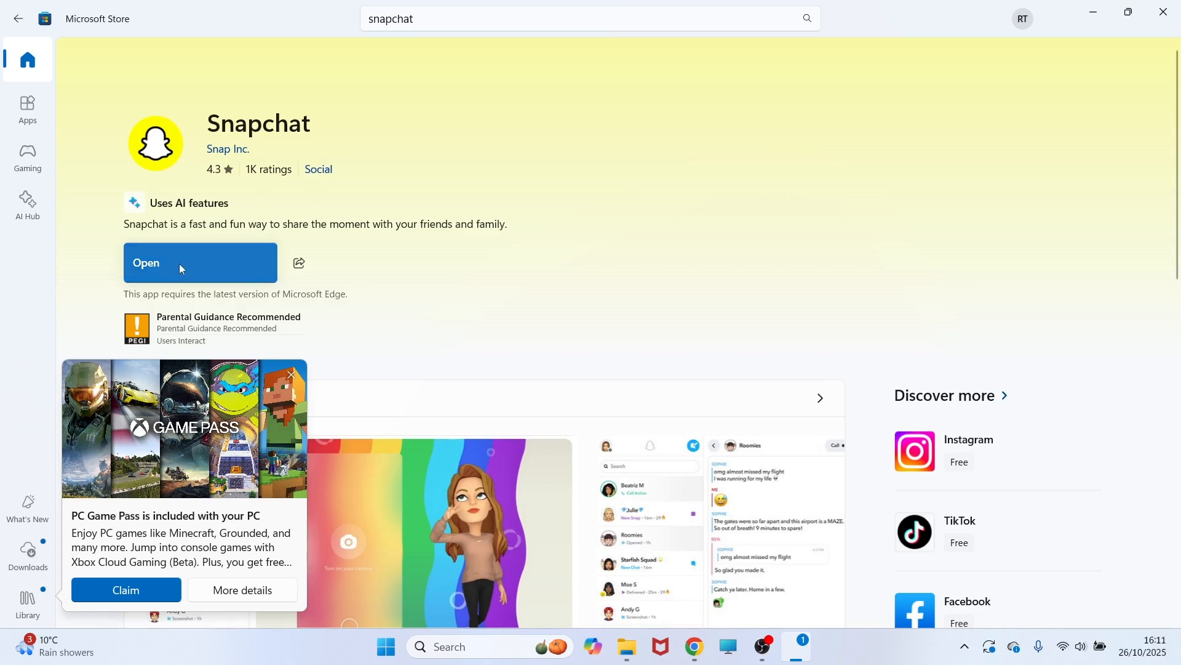
Launch Snapchat from the Store, log in and decline the Heads up! notifications prompt with Not now
click(179, 267)
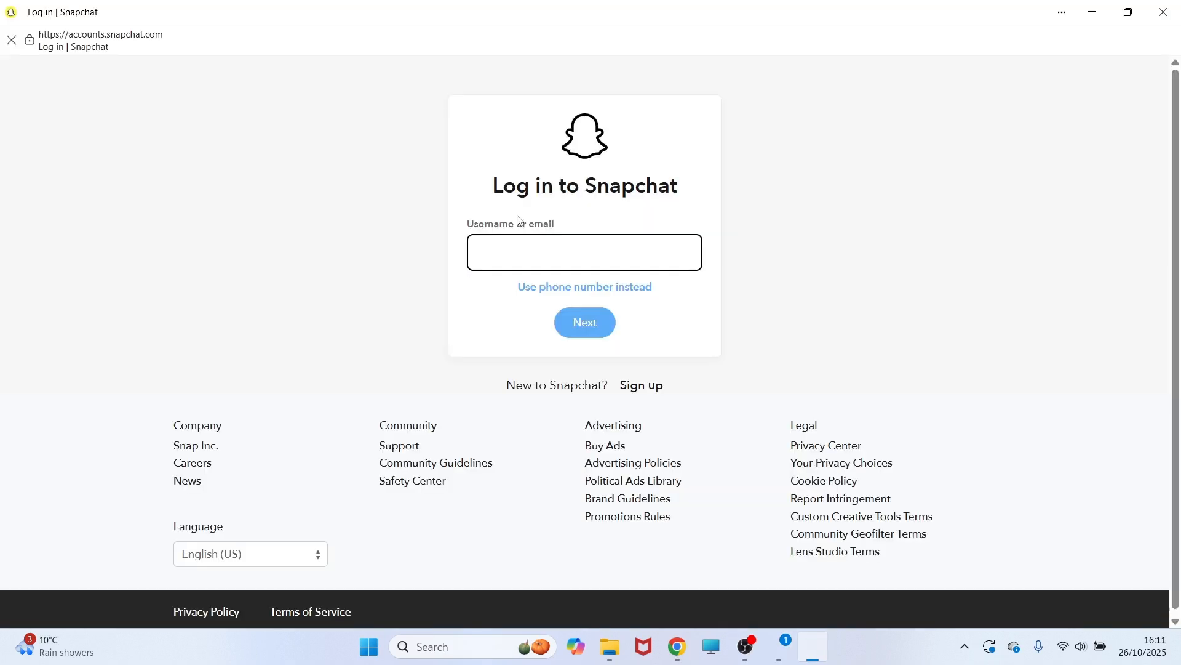
click(583, 251)
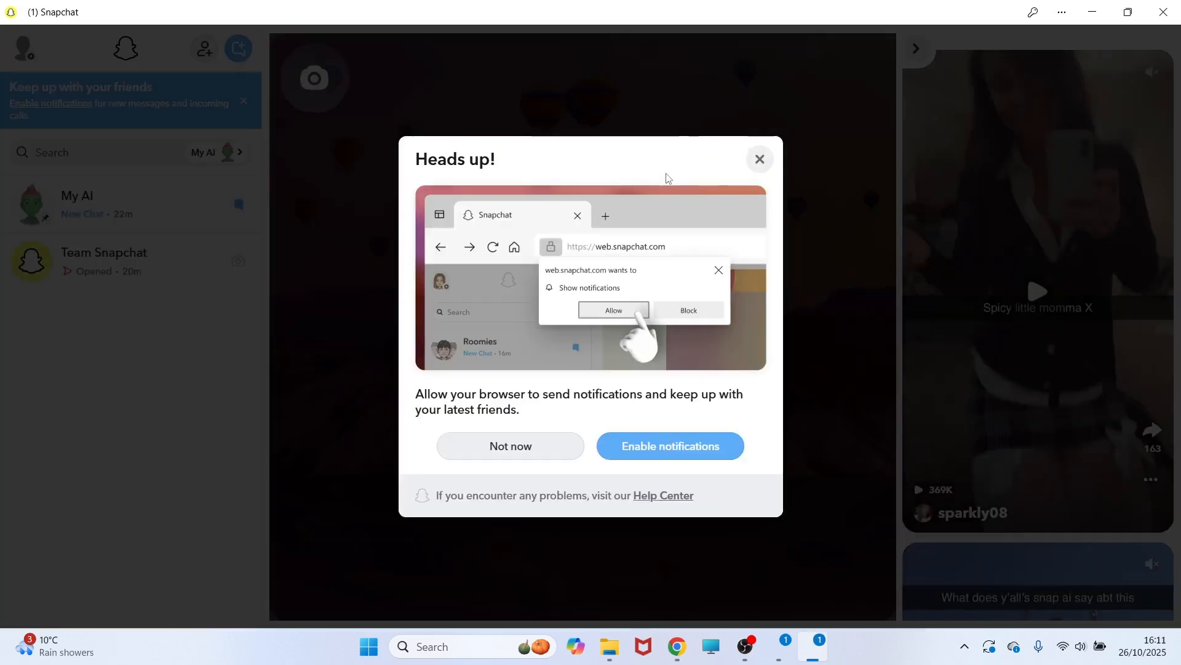
mouse_move(539, 397)
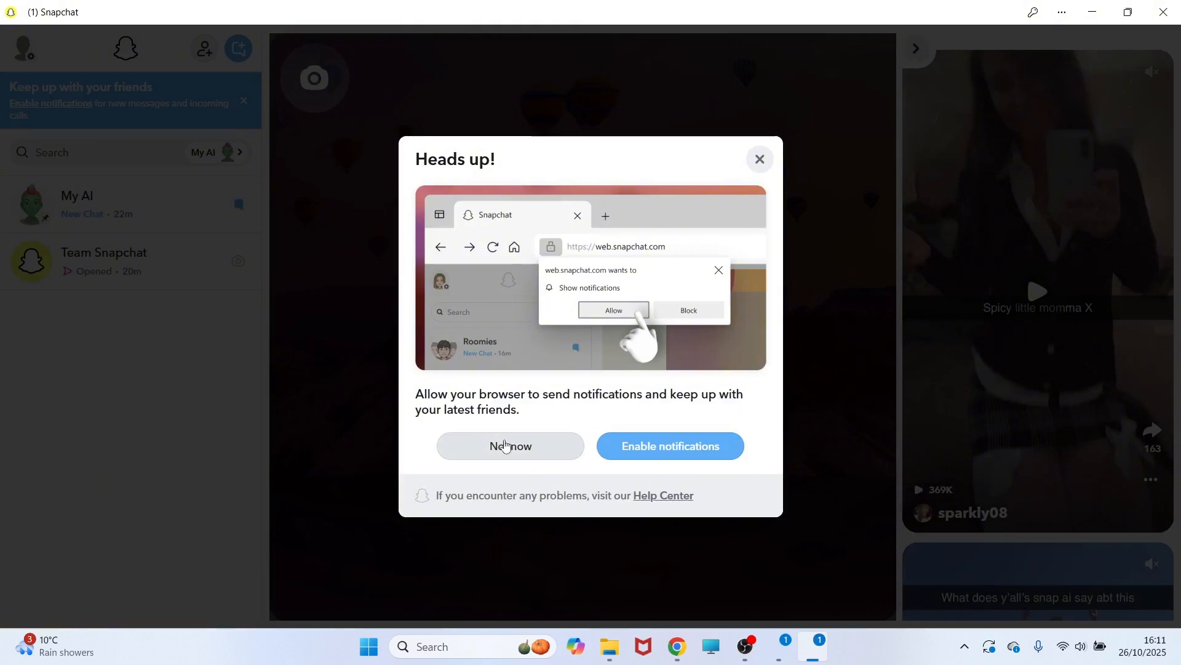
click(509, 445)
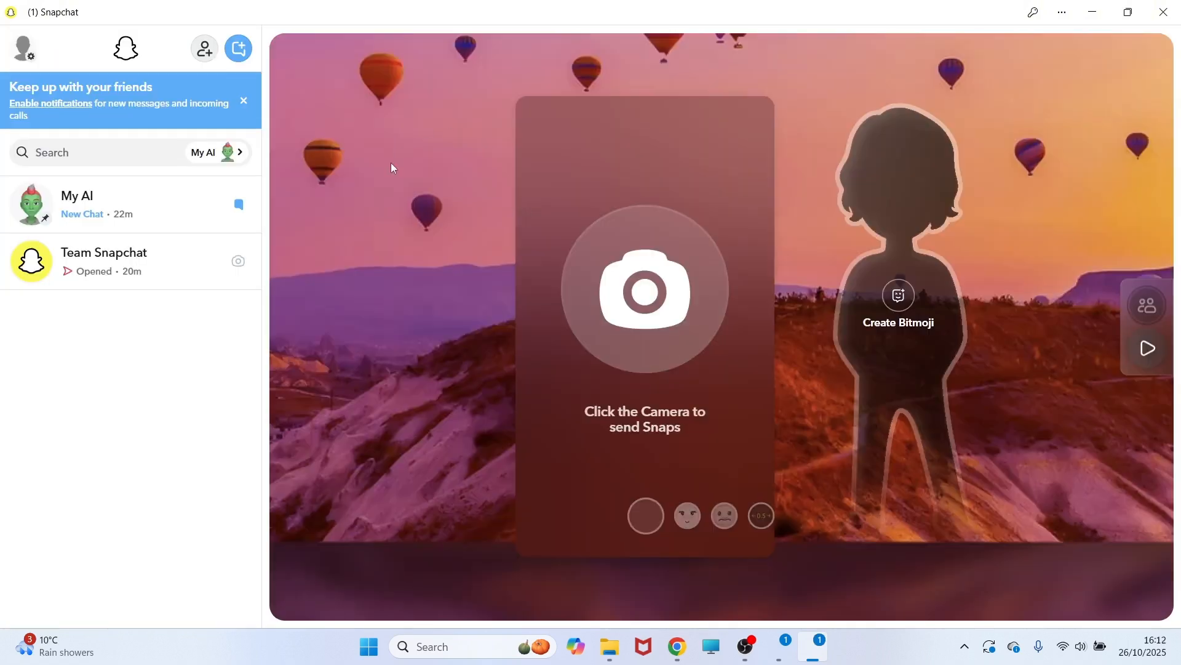
mouse_move(365, 83)
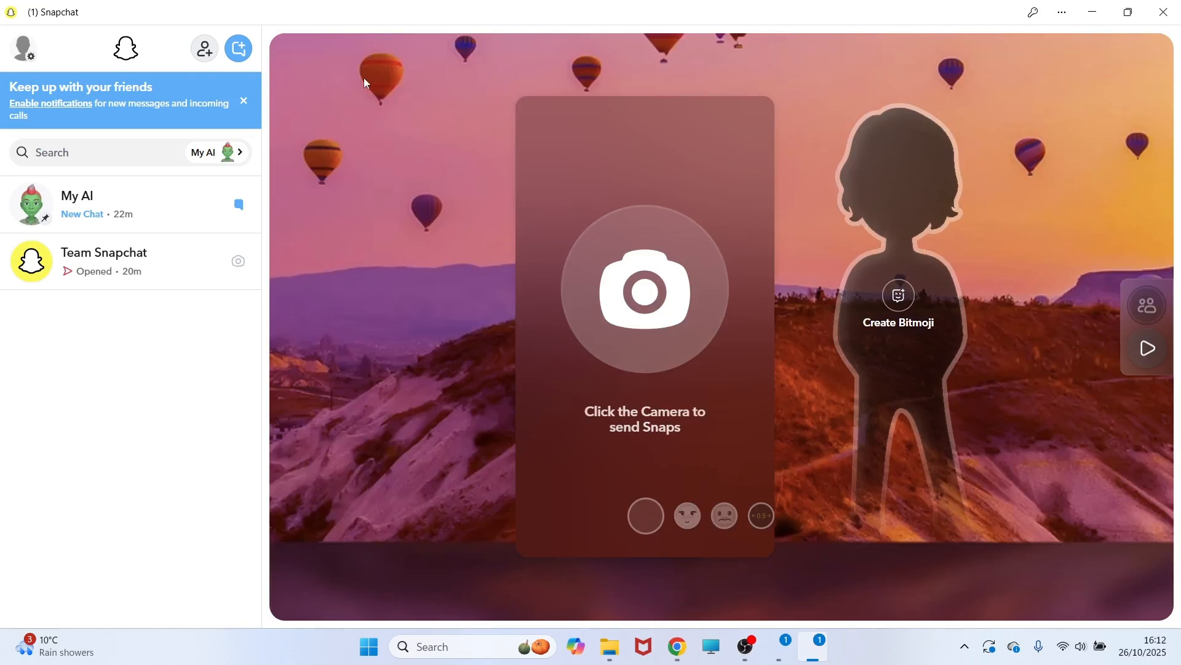
mouse_move(237, 48)
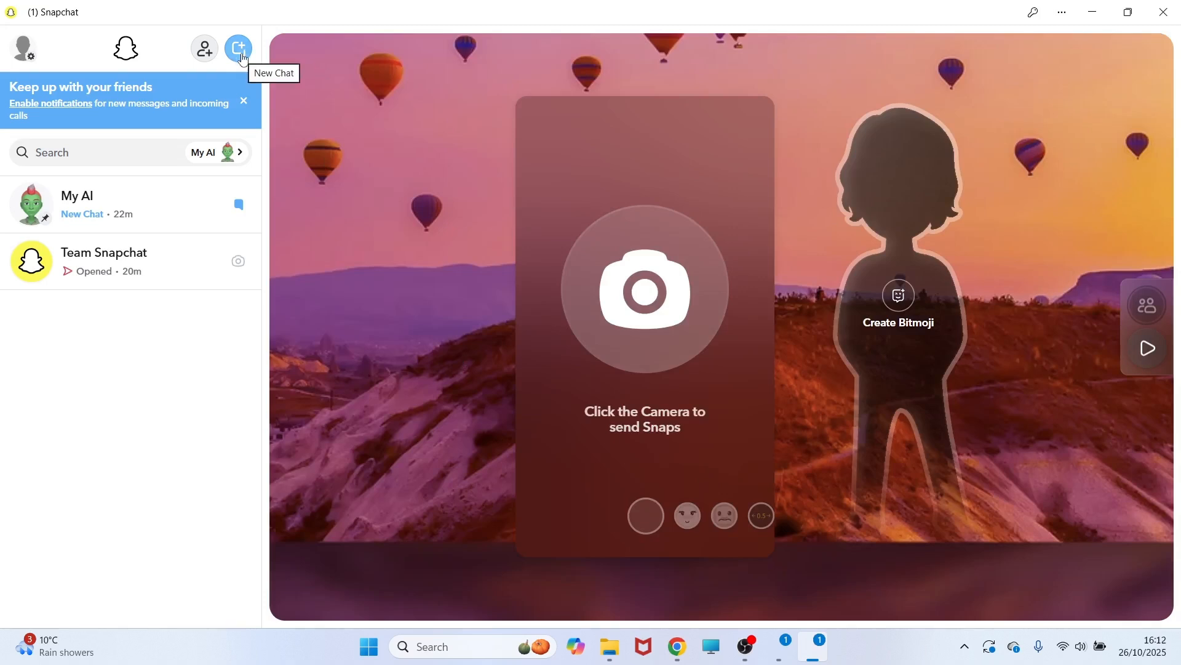
Start a new chat, pick Team Snapchat as recipient and enter that conversation
click(238, 48)
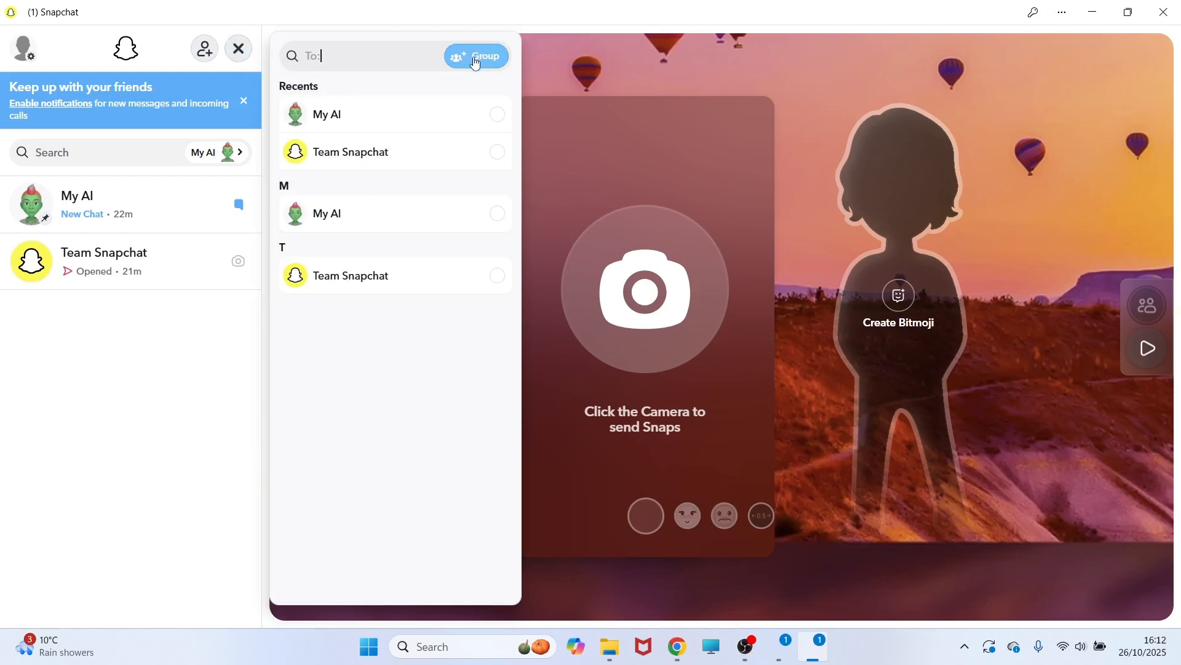
mouse_move(438, 164)
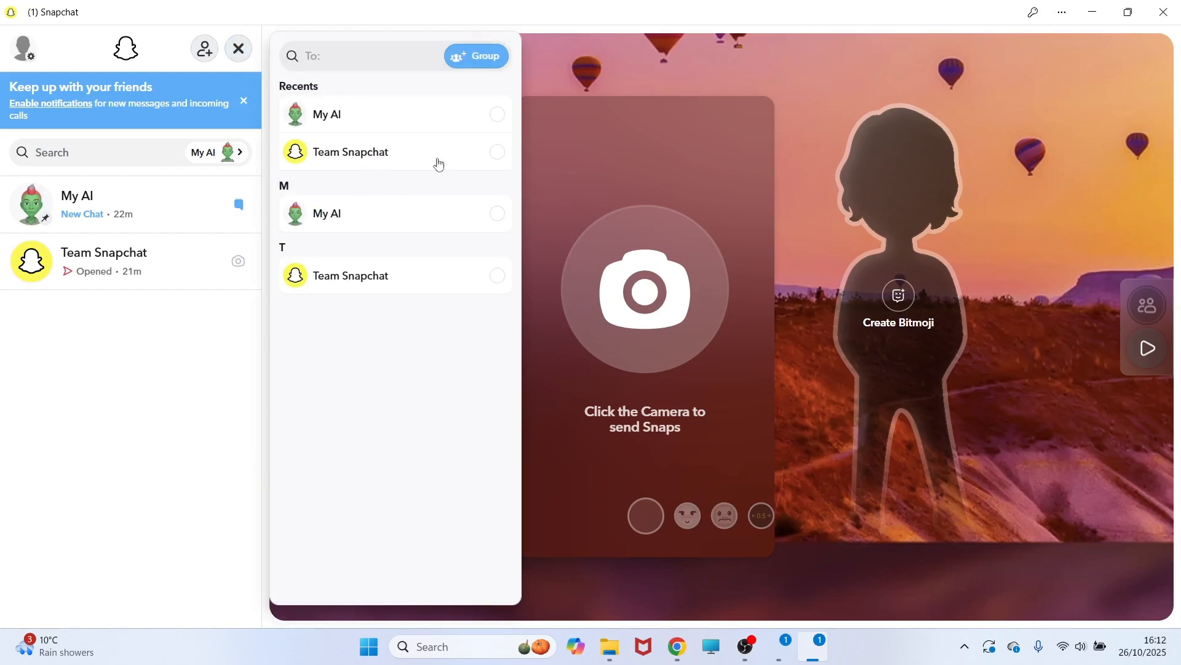
click(351, 152)
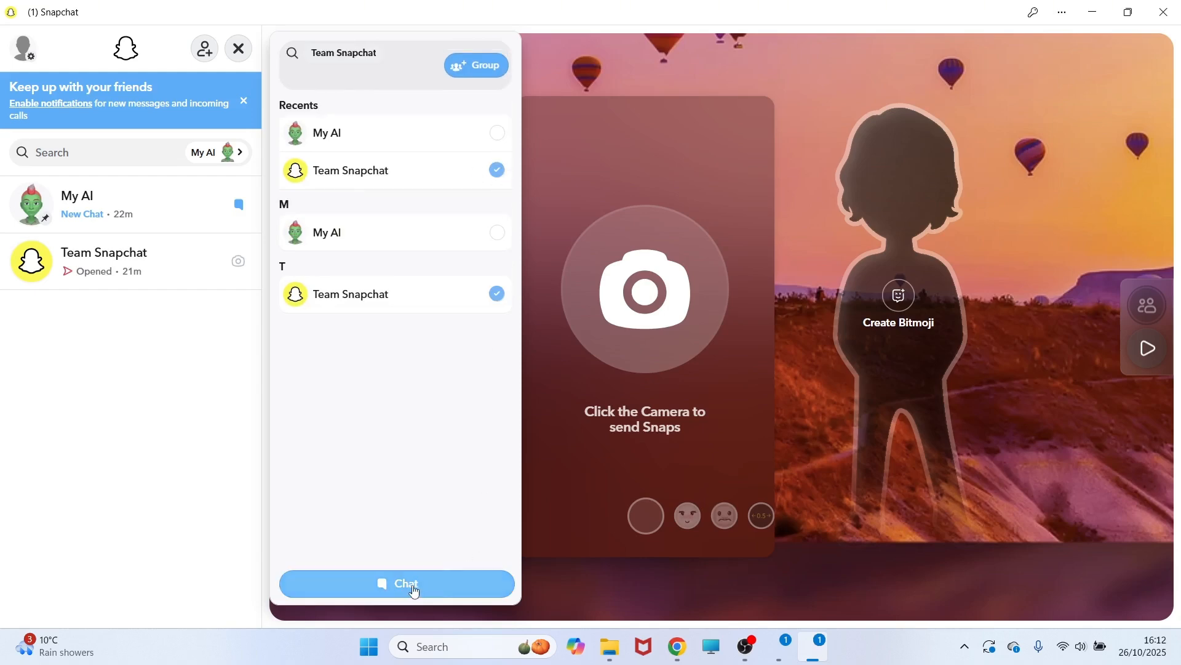
click(395, 583)
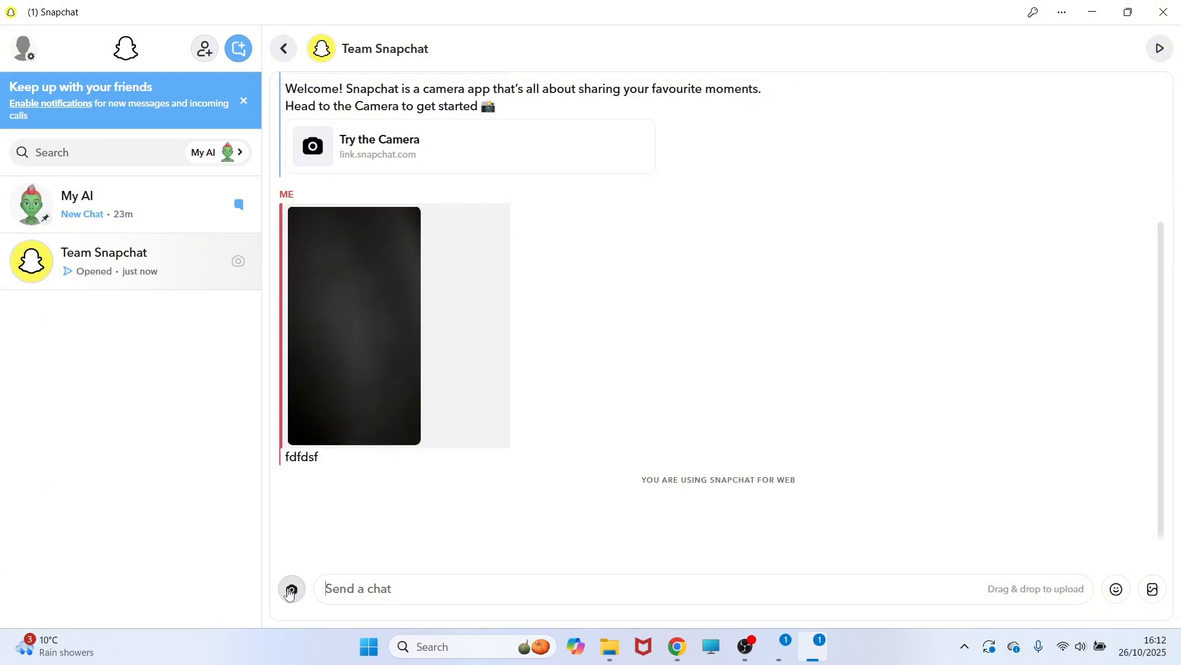
Bring up the chat camera, allow camera and microphone access and choose a lens from the carousel
click(292, 588)
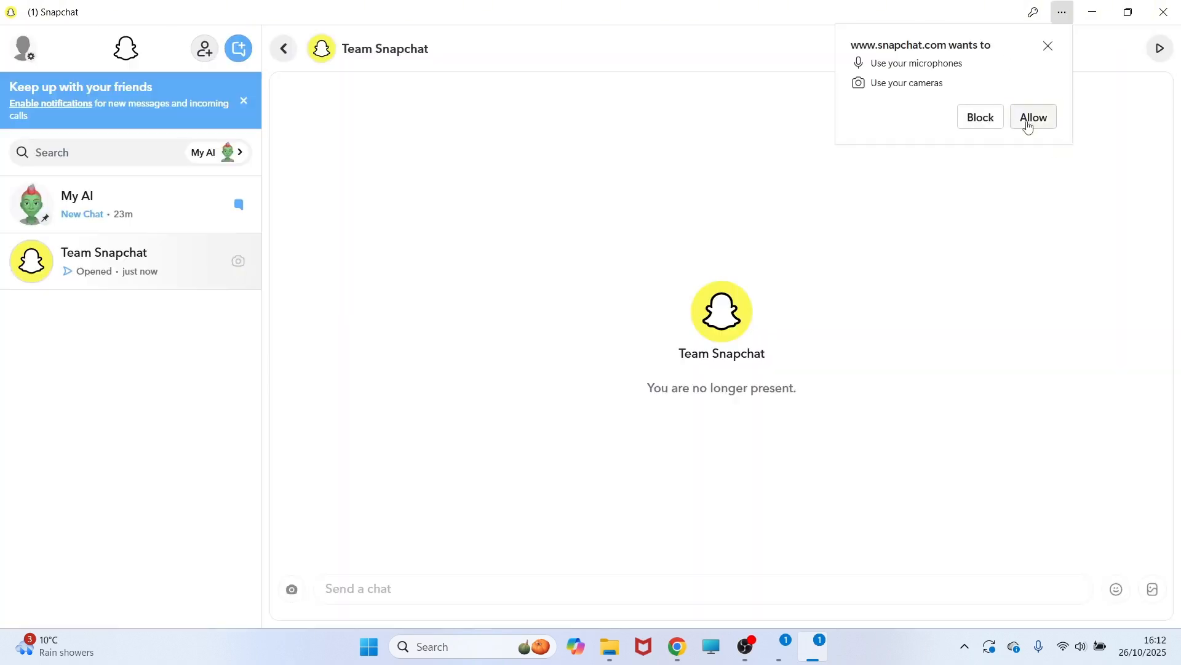
mouse_move(1043, 127)
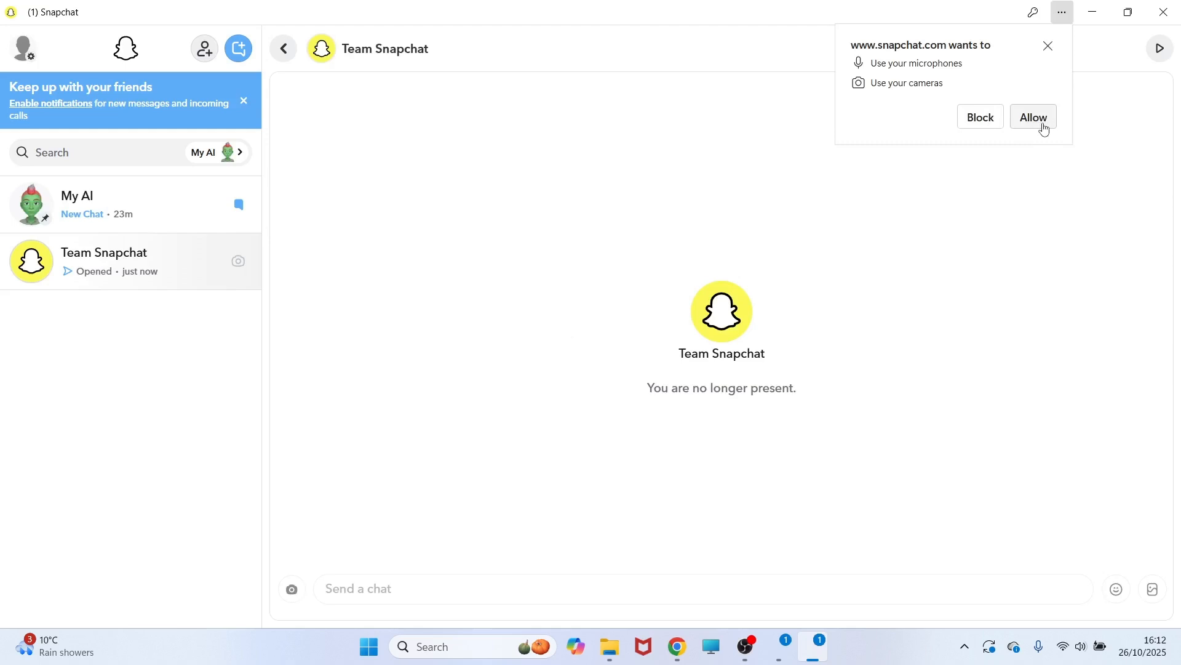
click(1032, 117)
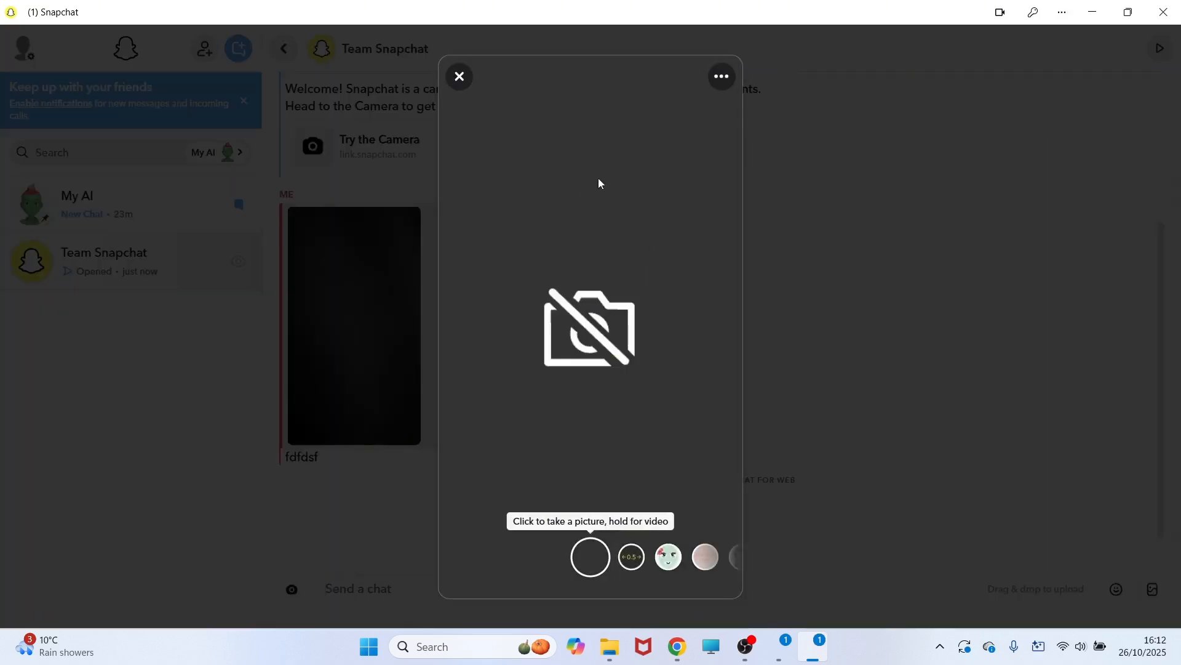
mouse_move(624, 291)
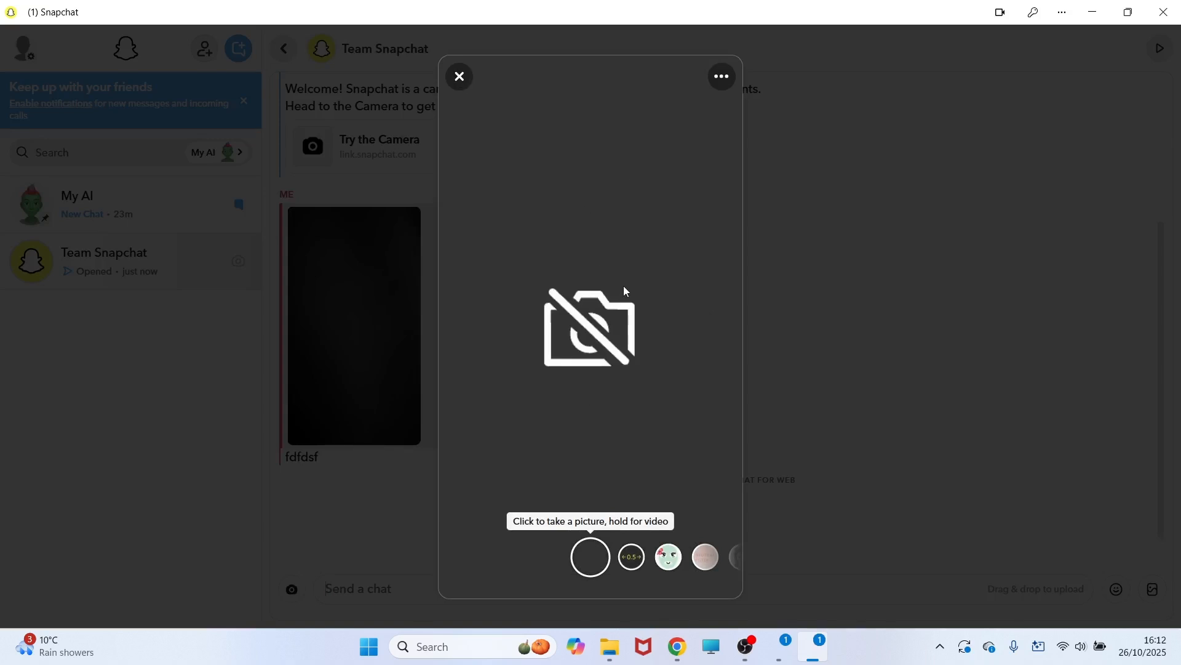
click(720, 76)
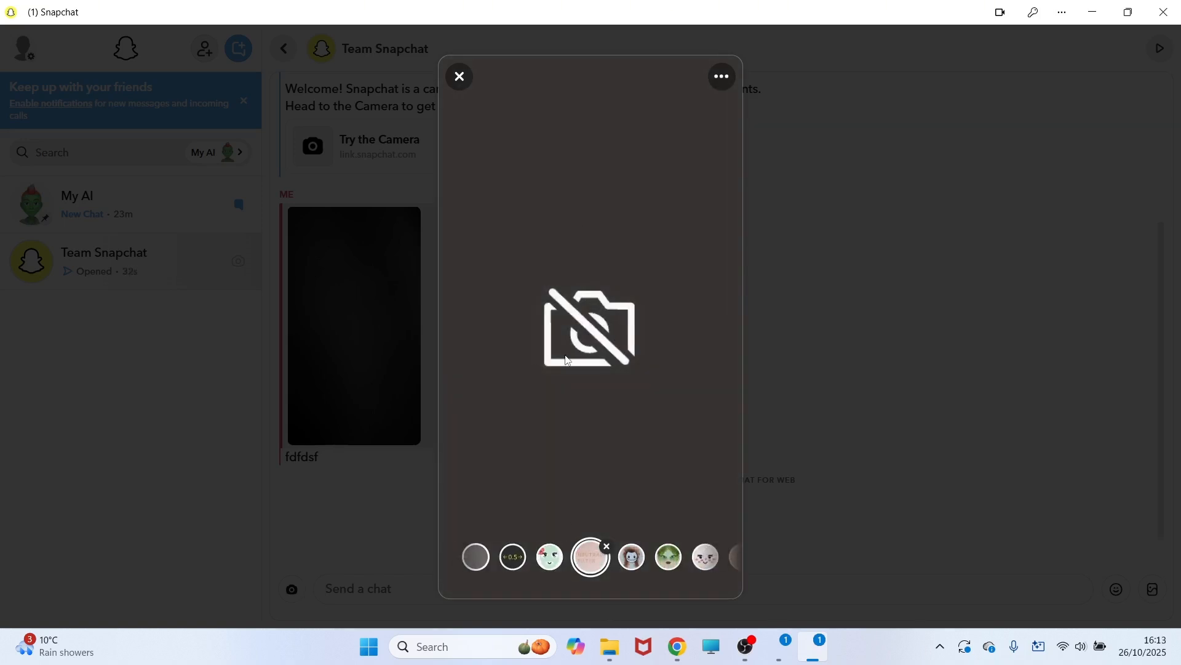
Close the snap camera and show the profile menu with story, theme, settings and logout options
click(459, 77)
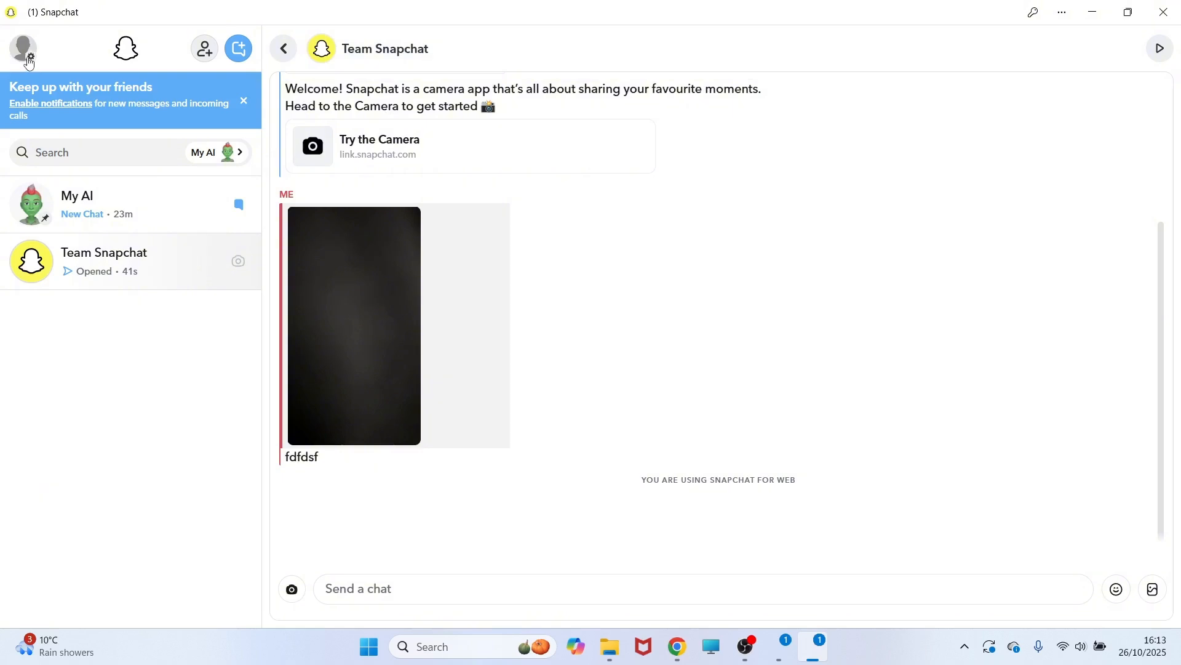
click(23, 48)
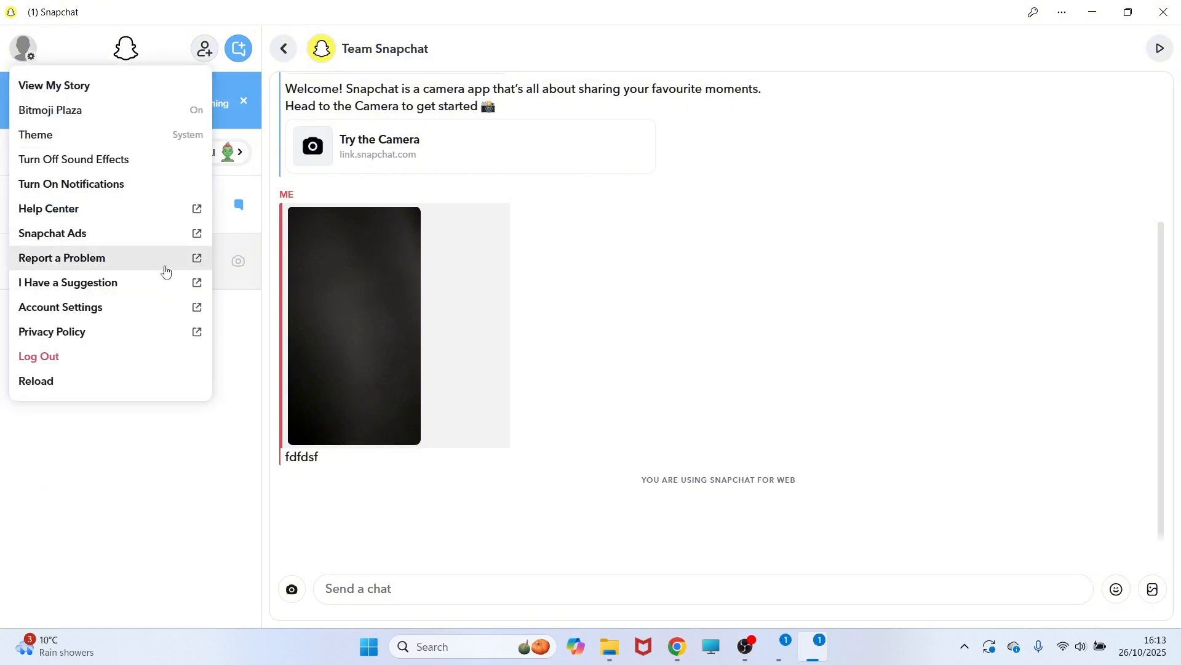
mouse_move(103, 315)
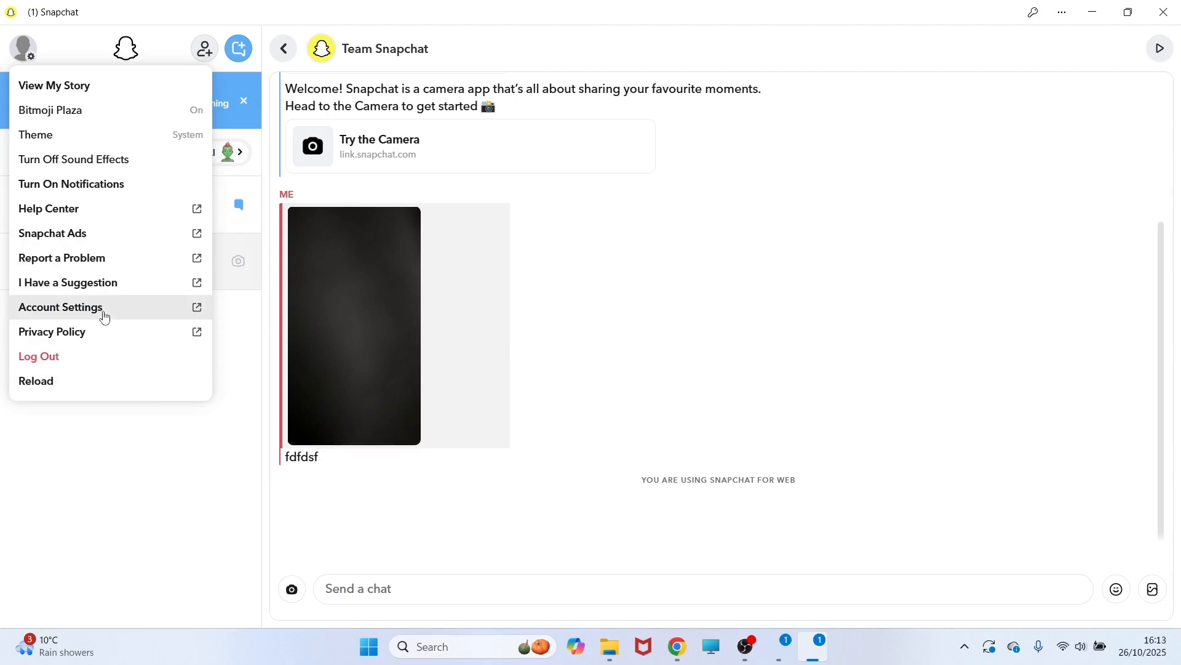
mouse_move(84, 216)
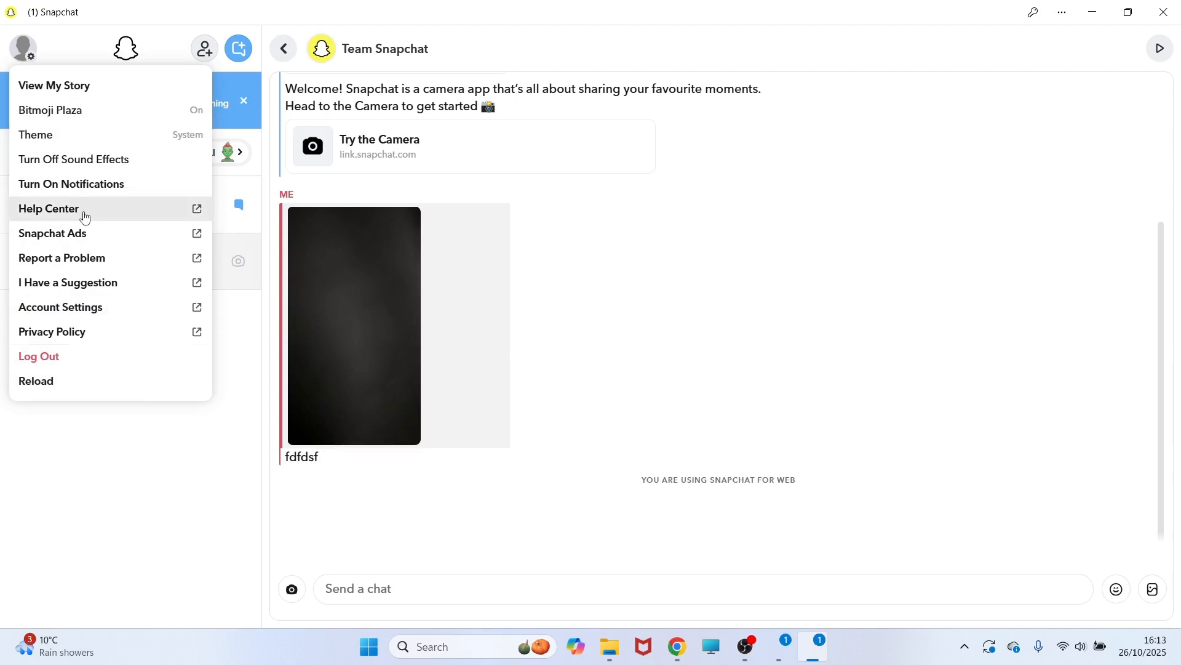
mouse_move(138, 257)
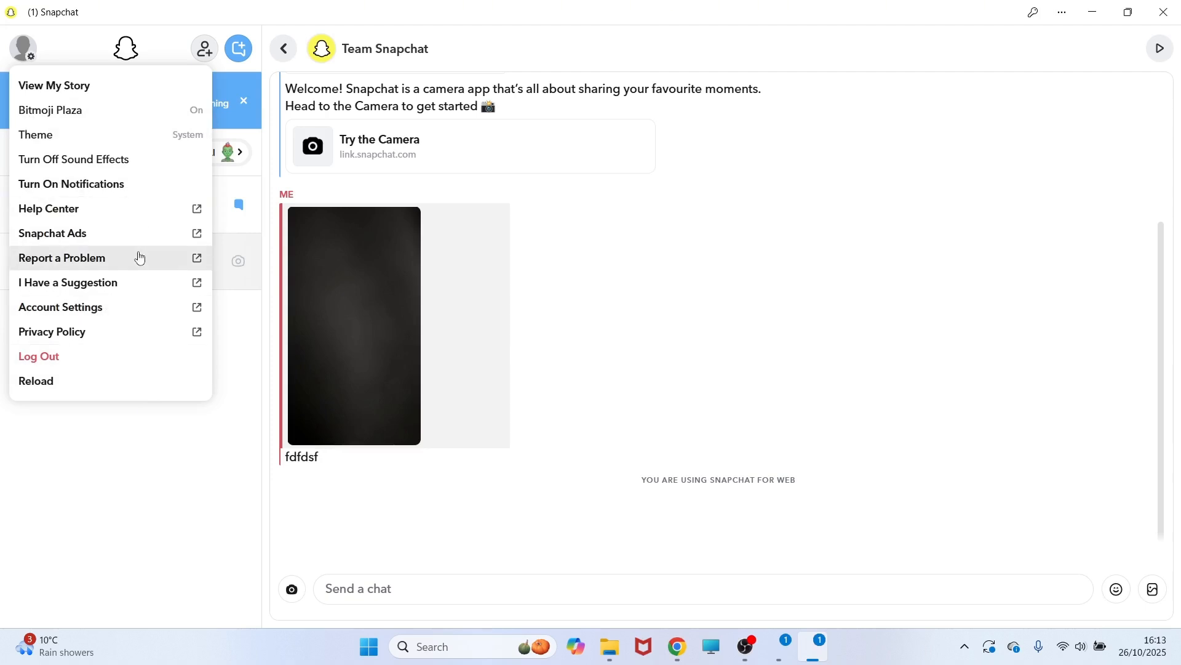
mouse_move(143, 134)
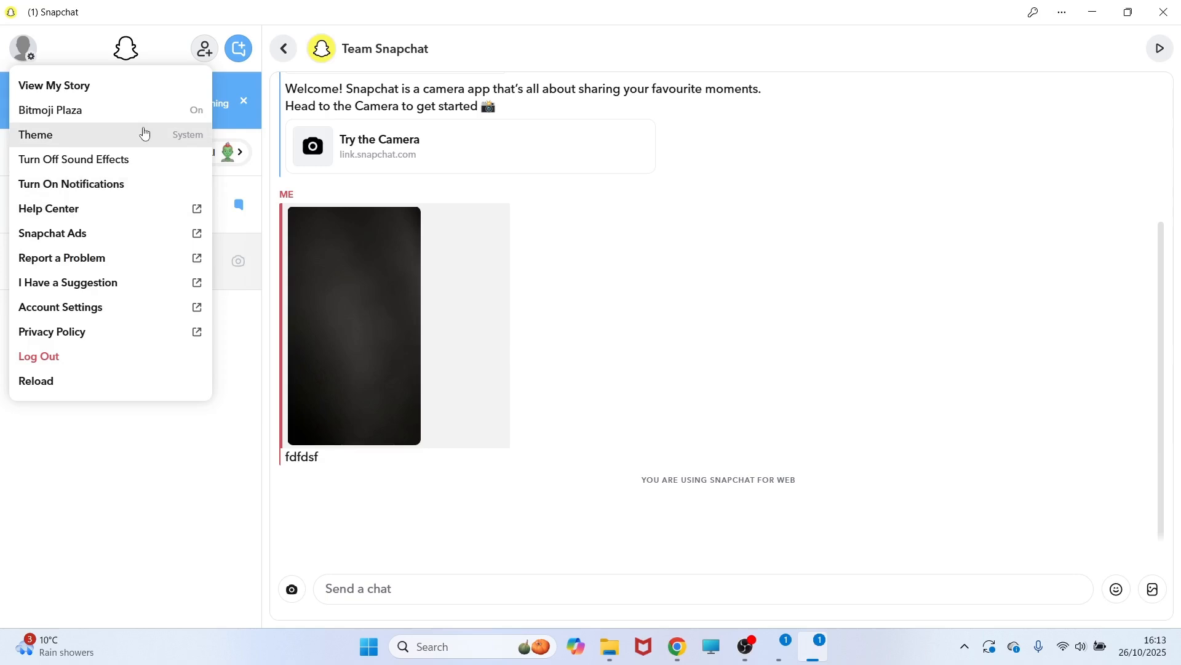
mouse_move(96, 308)
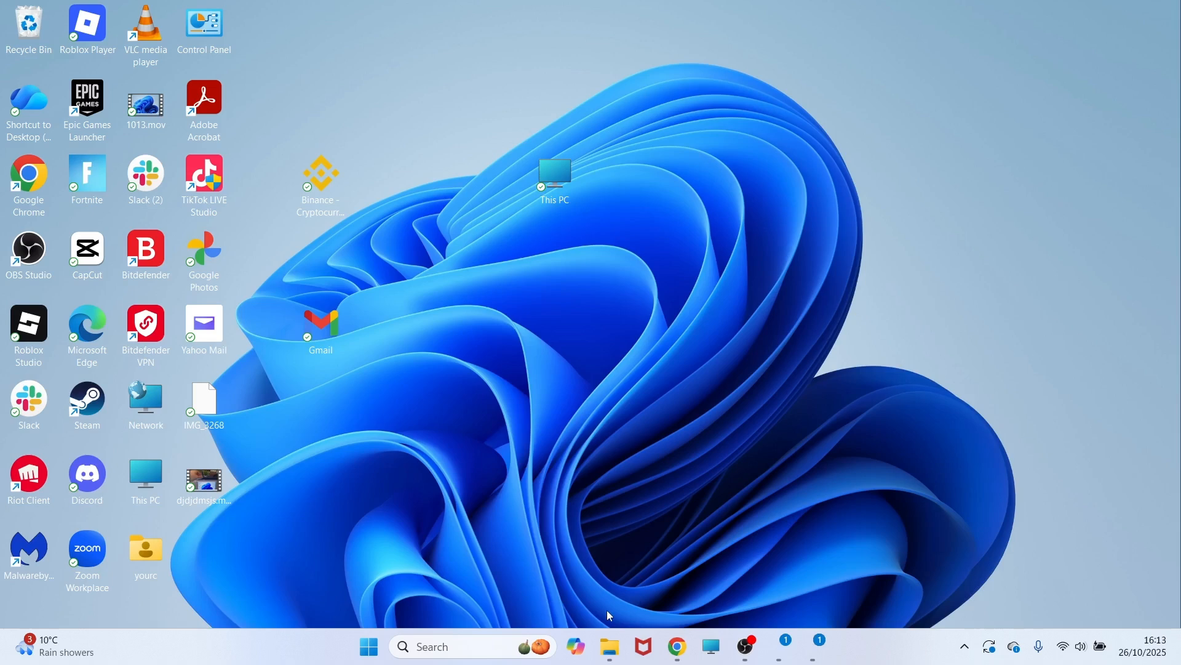
Launch Chrome, search Google for snapchat web and go to the Snapchat for Web result
click(675, 646)
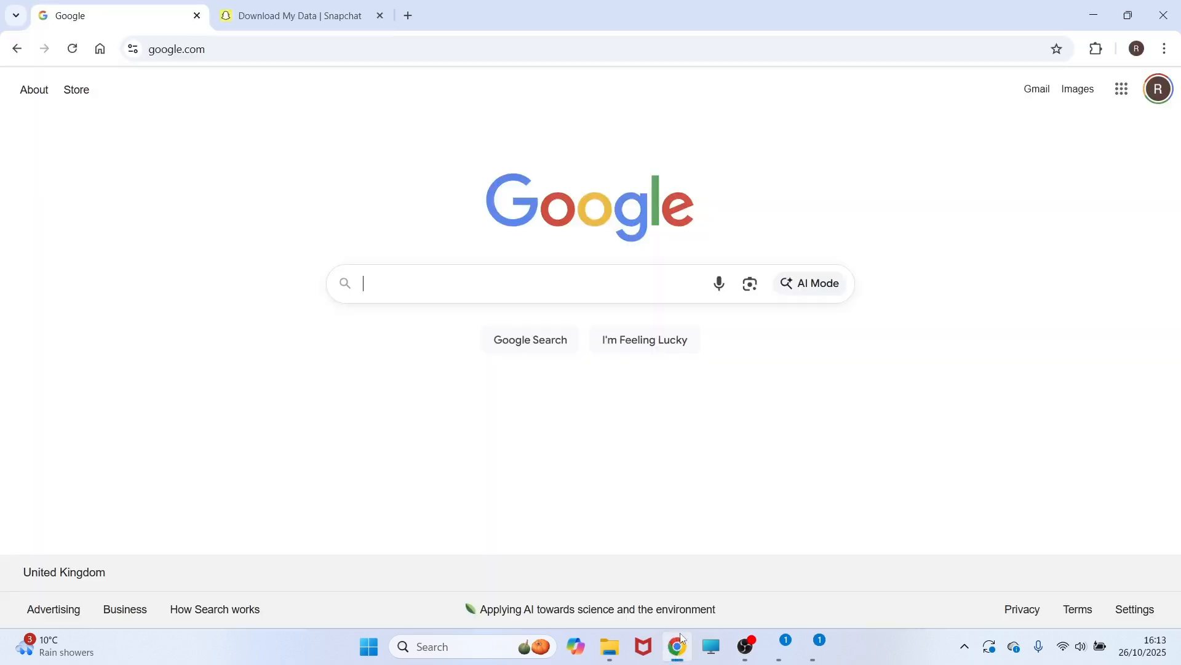
text(snapchat web)
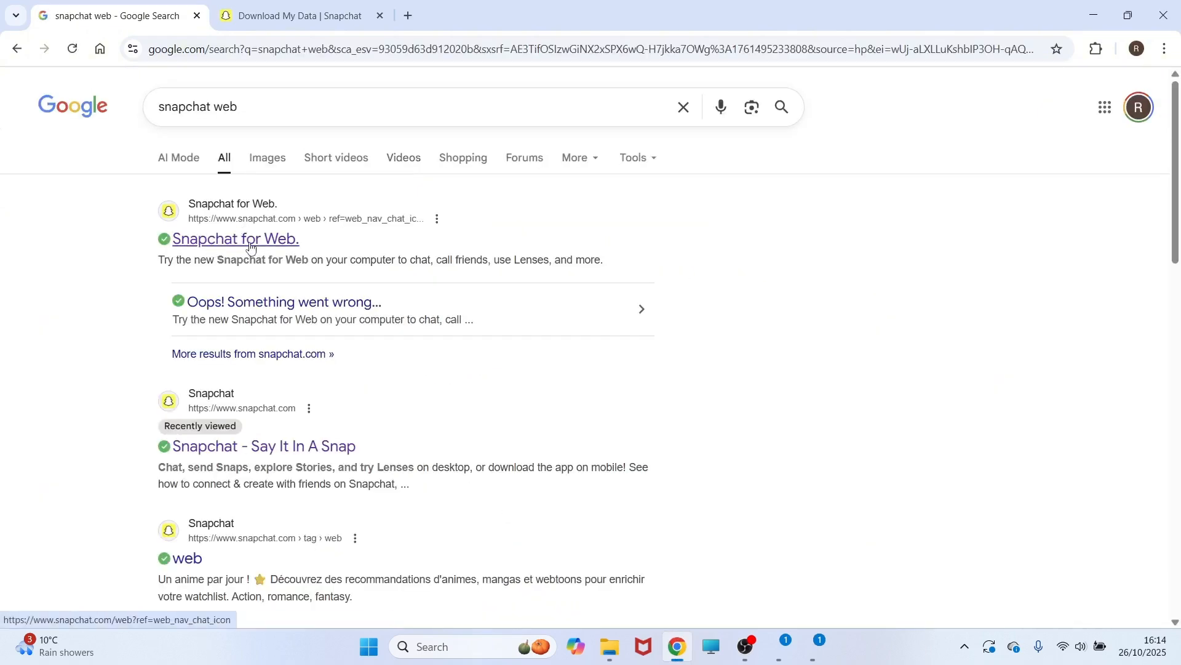
click(236, 239)
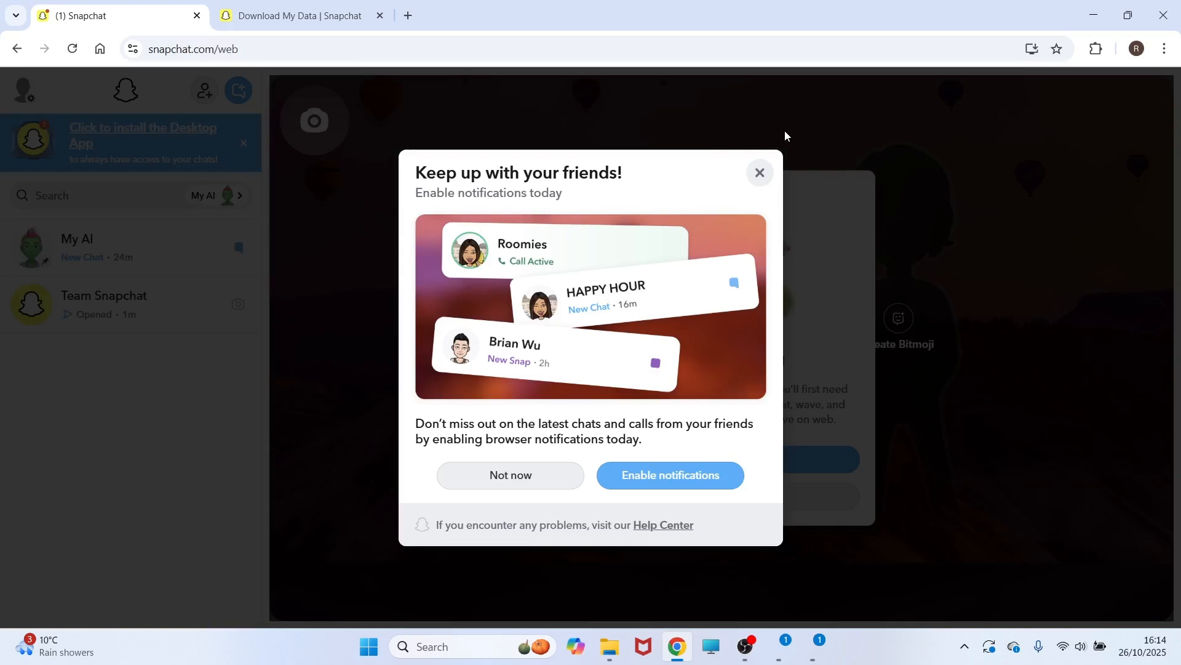
mouse_move(759, 172)
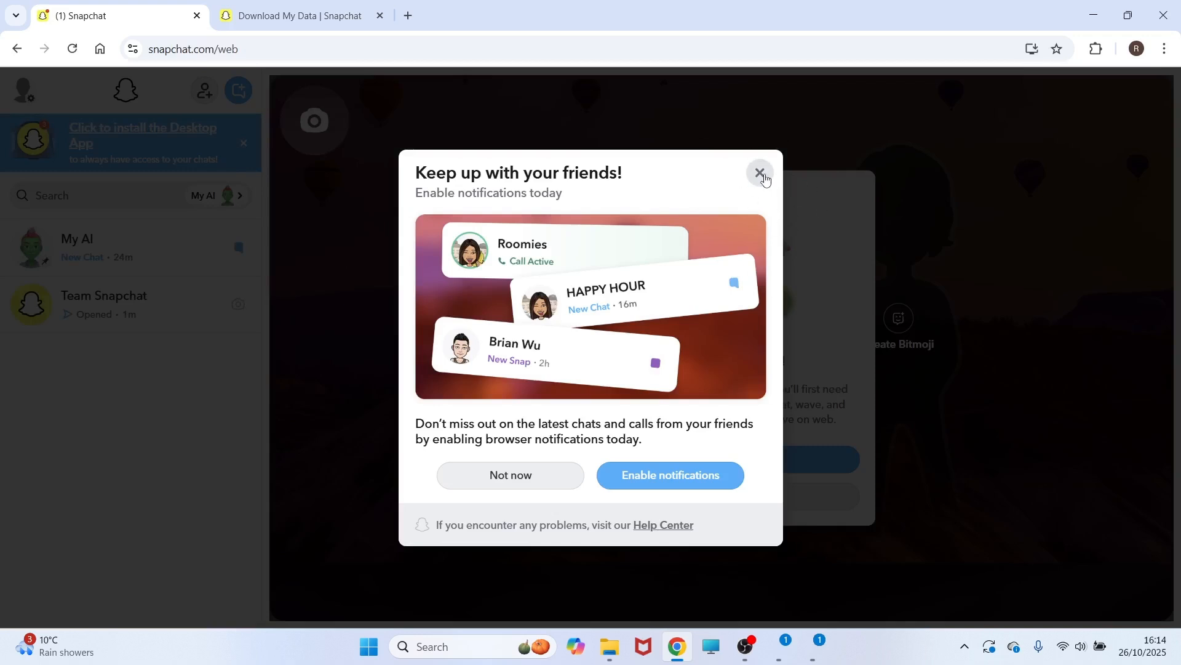
Dismiss the enable notifications prompt and minimise the browser to show the desktop
click(760, 173)
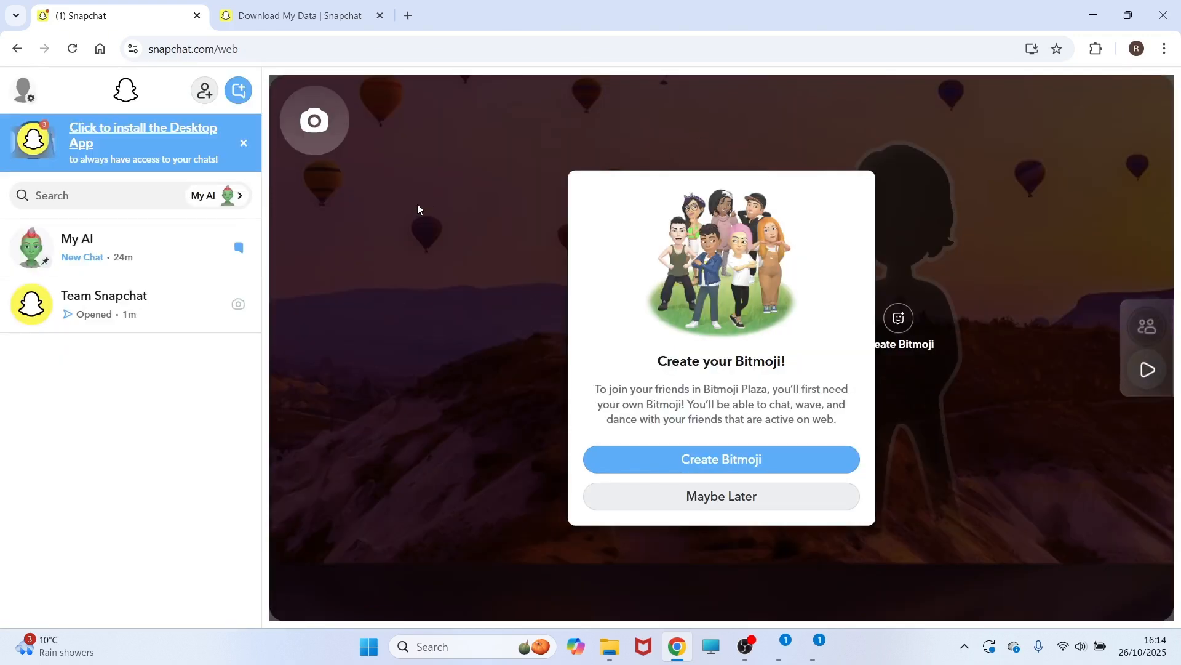
mouse_move(407, 273)
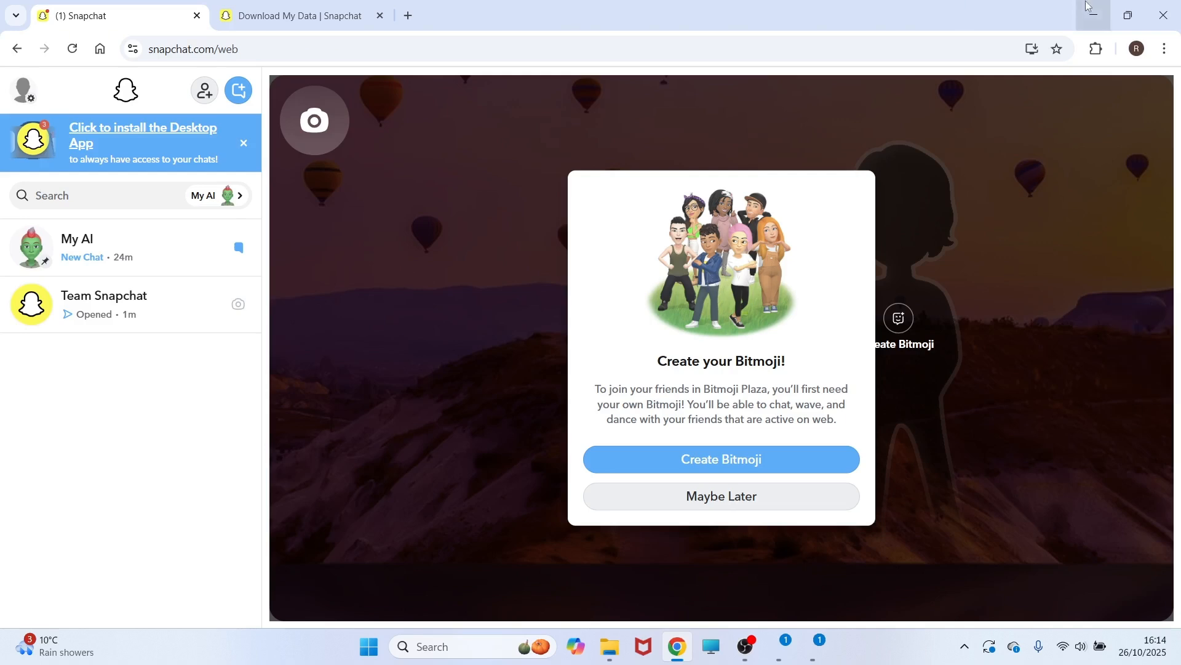
click(1087, 15)
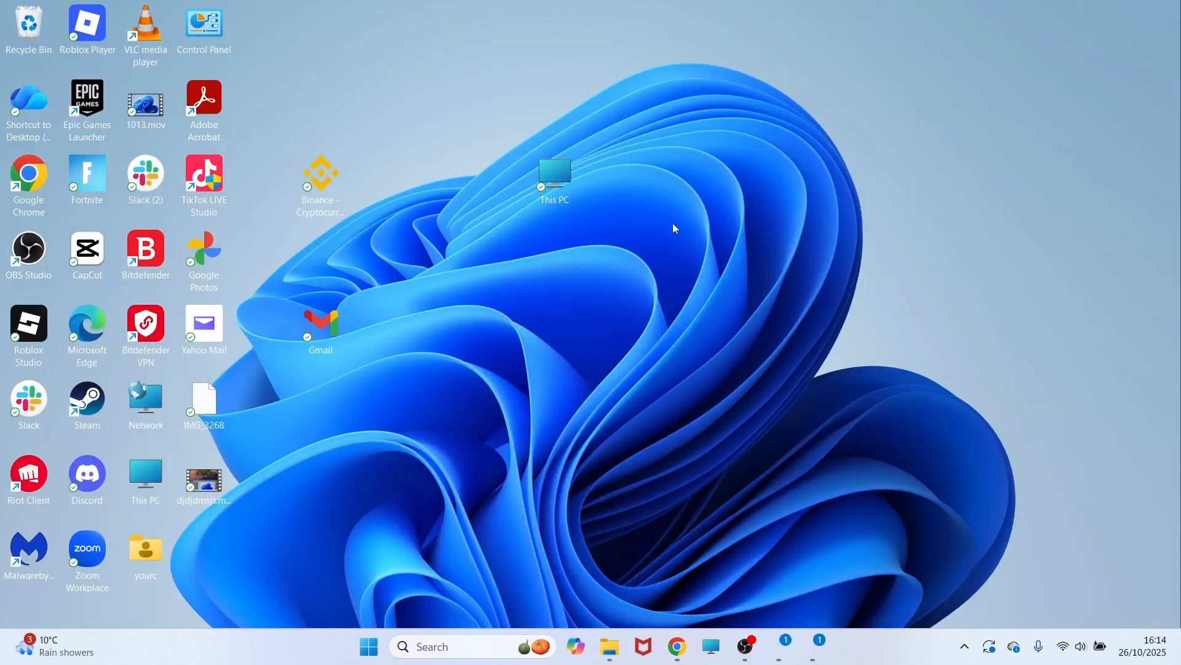